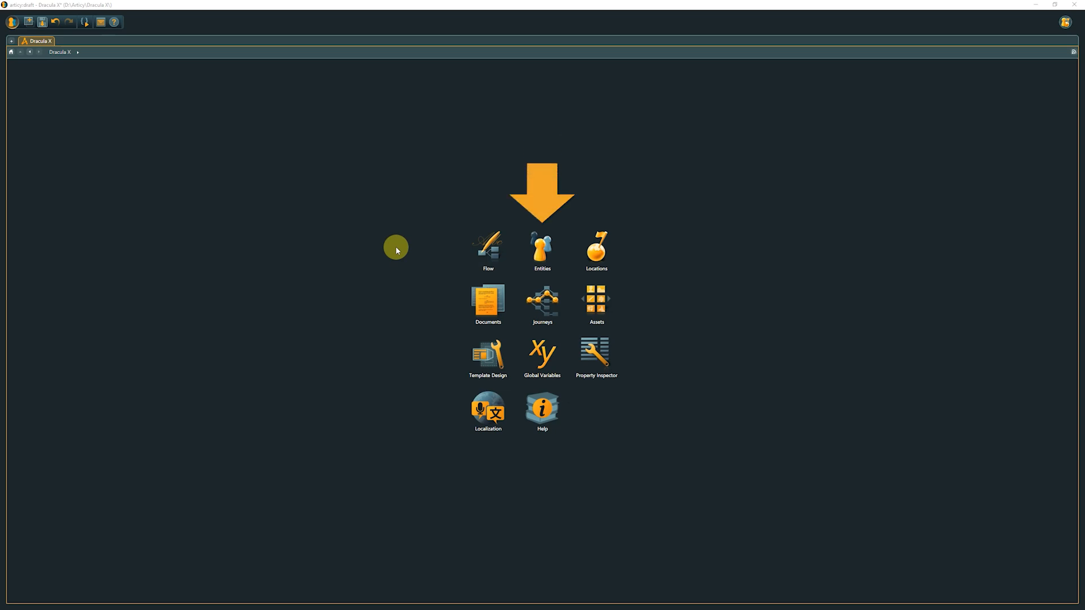
Open the Entities module from the Dracula X project start screen.
click(541, 247)
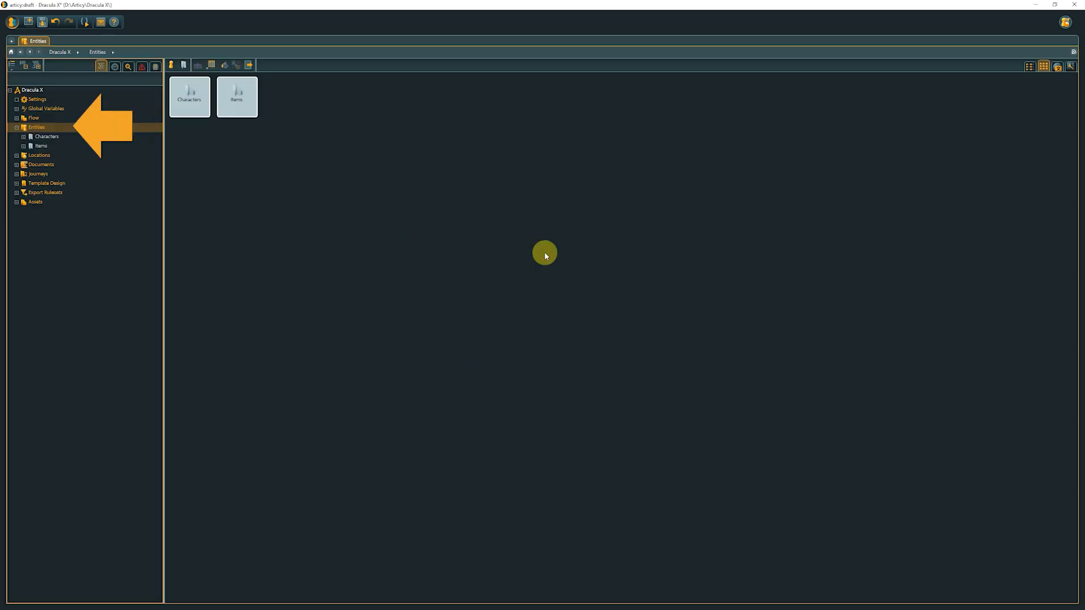
mouse_move(266, 162)
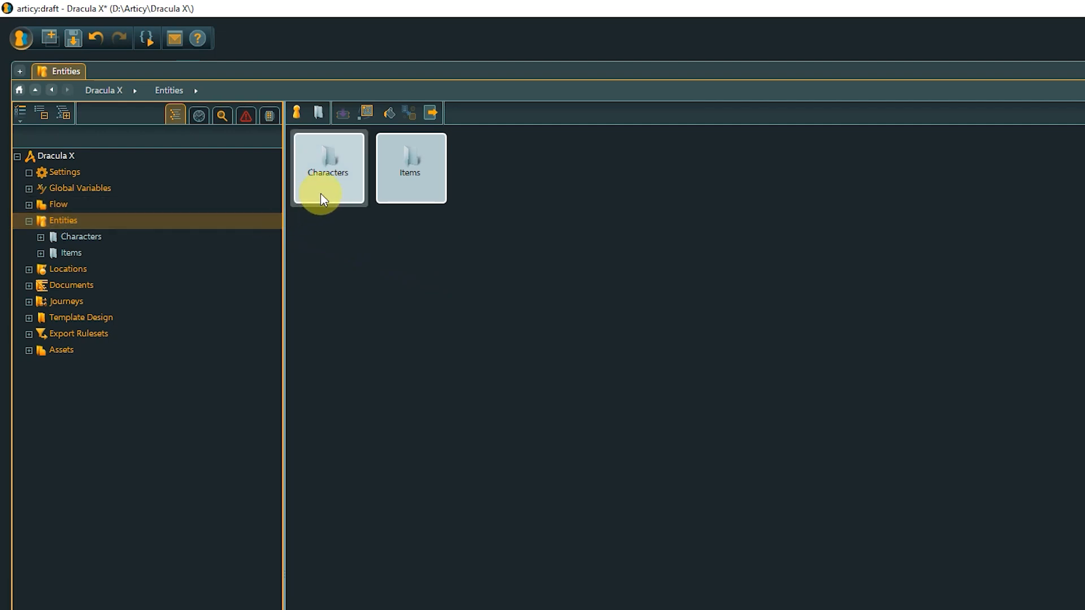
Open the Characters folder and create a subfolder named NPC.
click(328, 167)
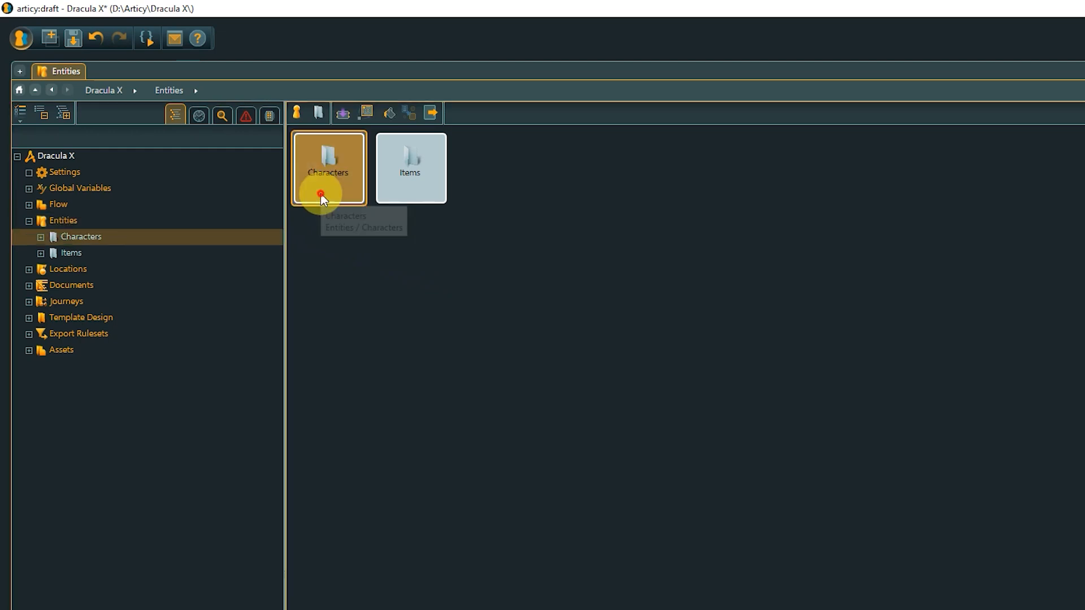
double_click(329, 168)
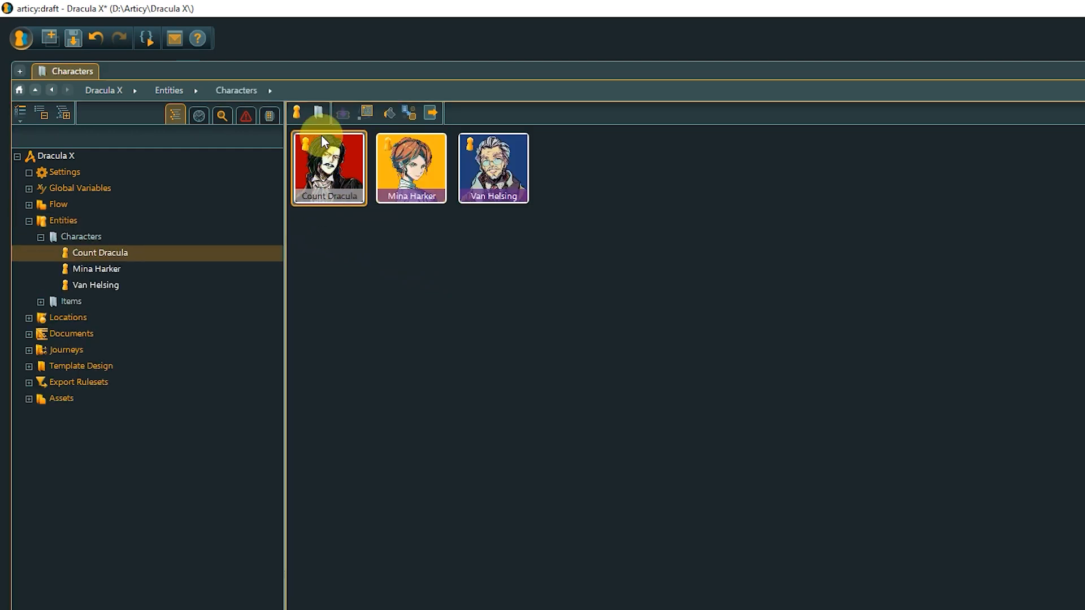
mouse_move(318, 111)
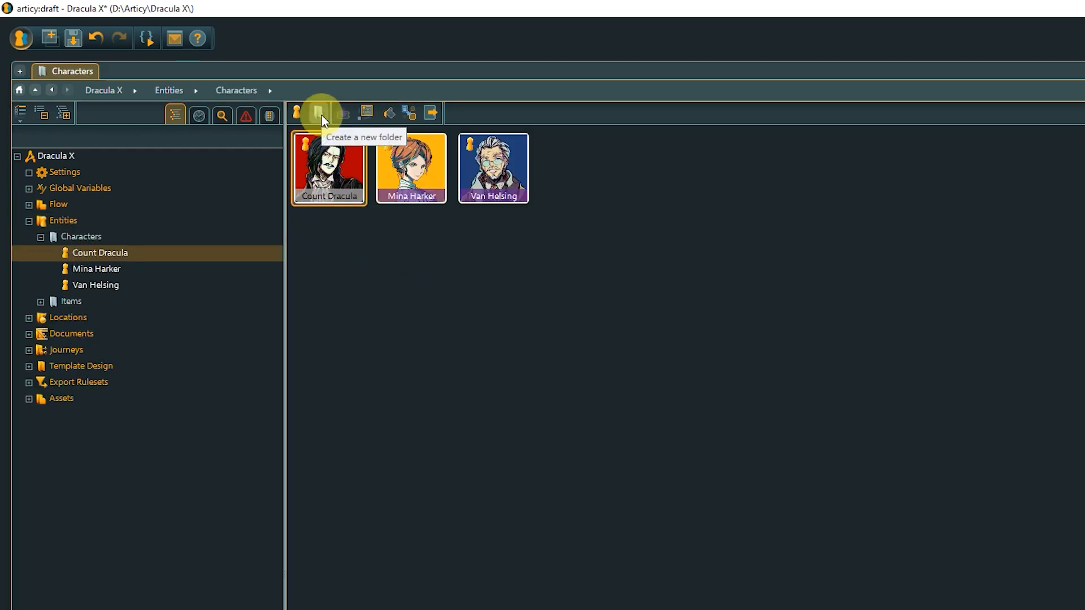
click(319, 113)
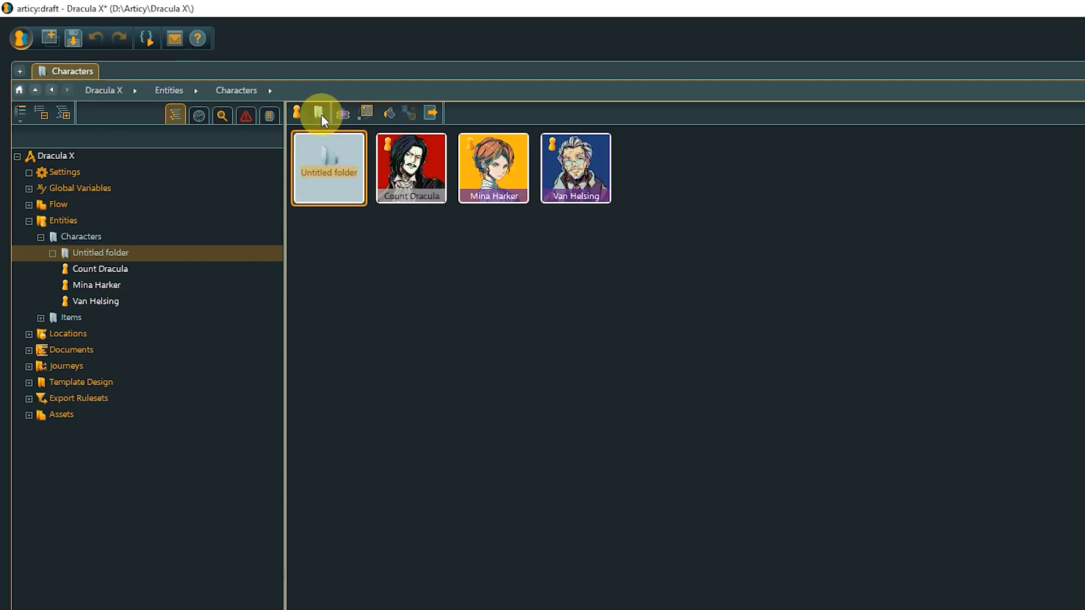
text(NPC)
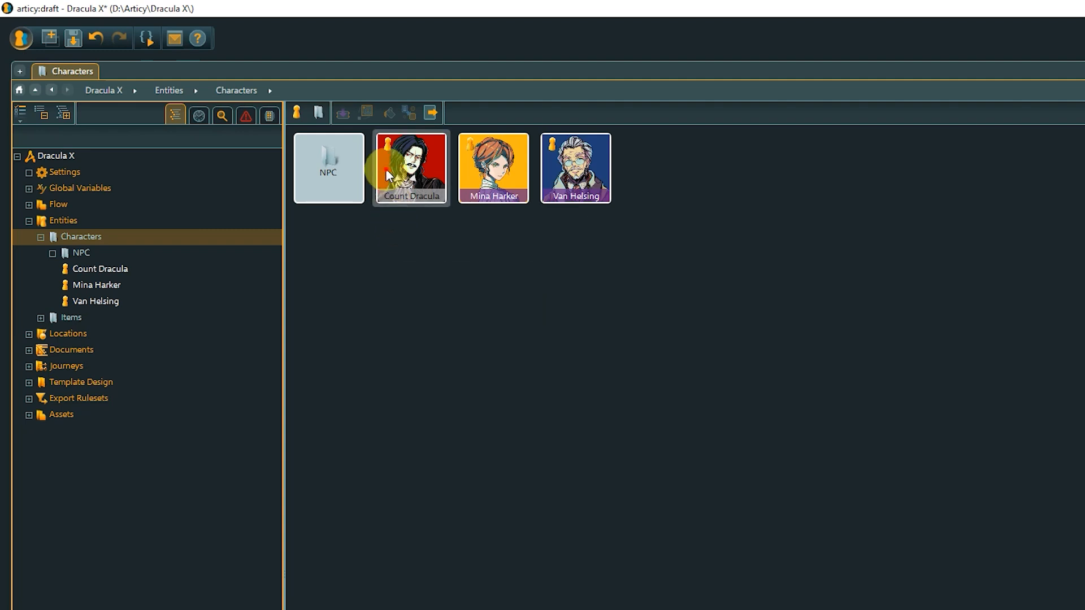
Open Count Dracula's entity sheet on the General tab.
double_click(411, 168)
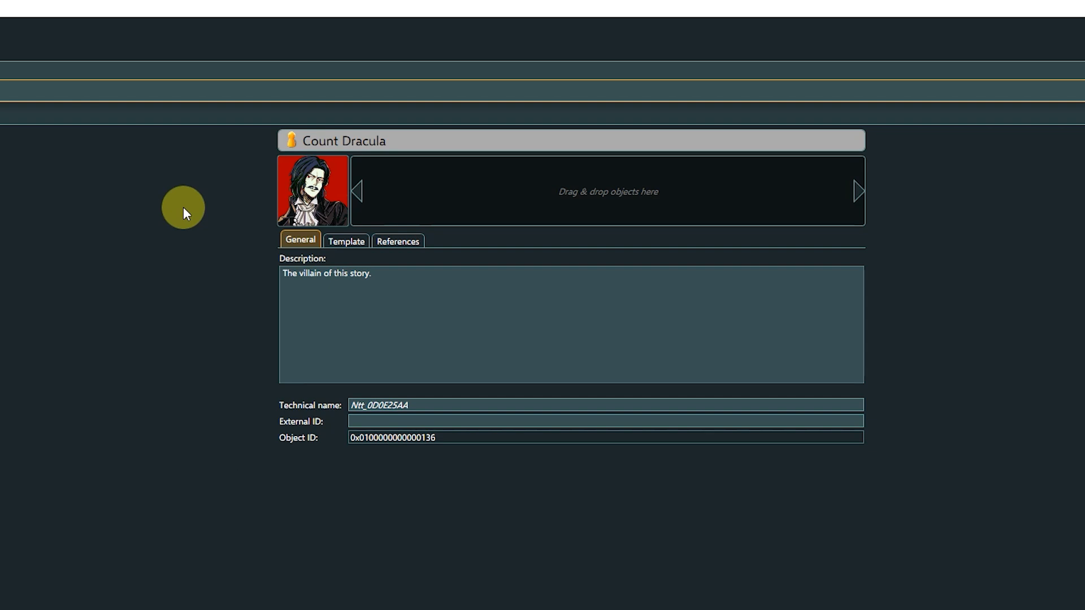
View Count Dracula's References tab listing his flow nodes and dialogues.
click(398, 241)
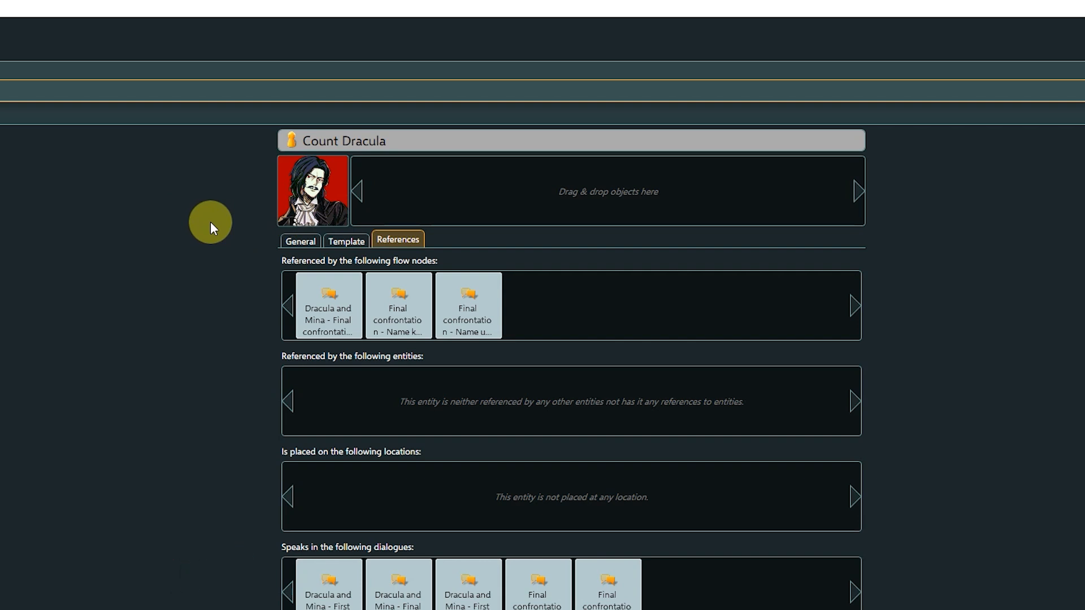
Show Count Dracula's Template tab with voice actor, background, appearance and motivation.
click(346, 243)
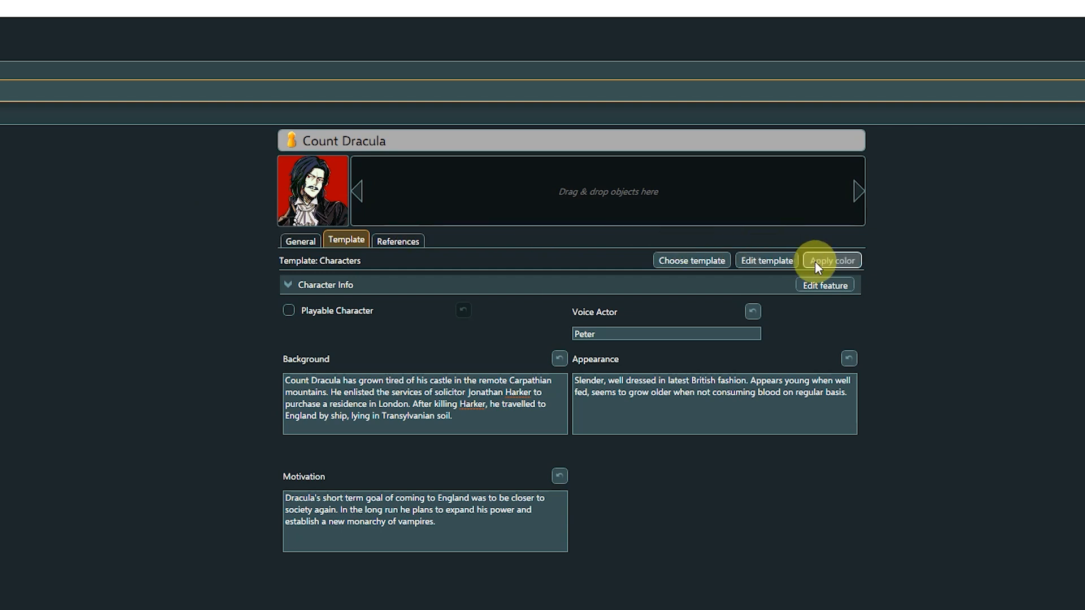
Apply the purple Characters template colour to Count Dracula's header.
click(831, 260)
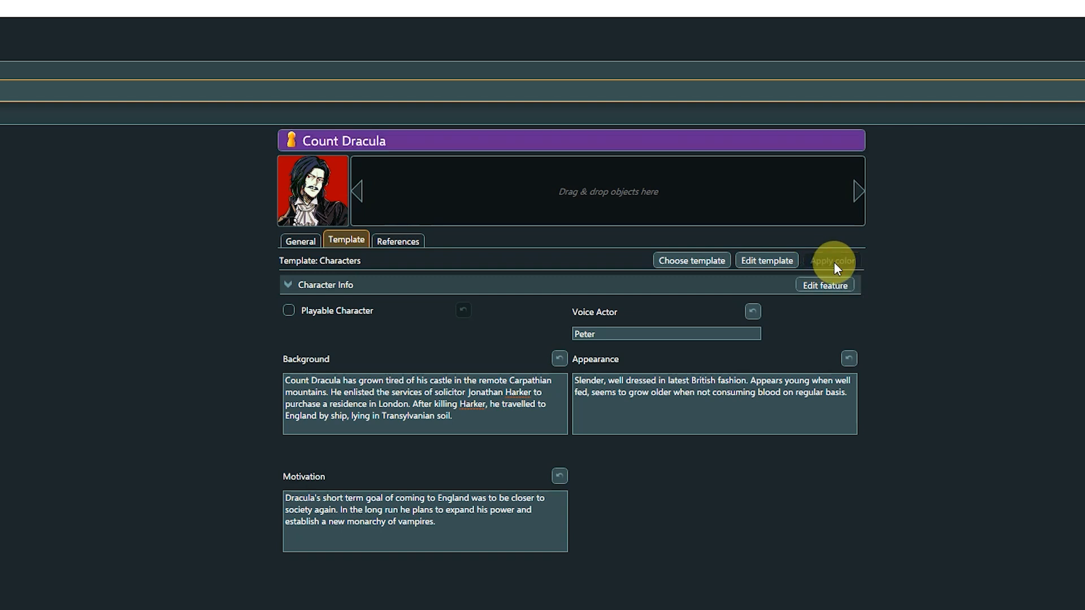
mouse_move(885, 266)
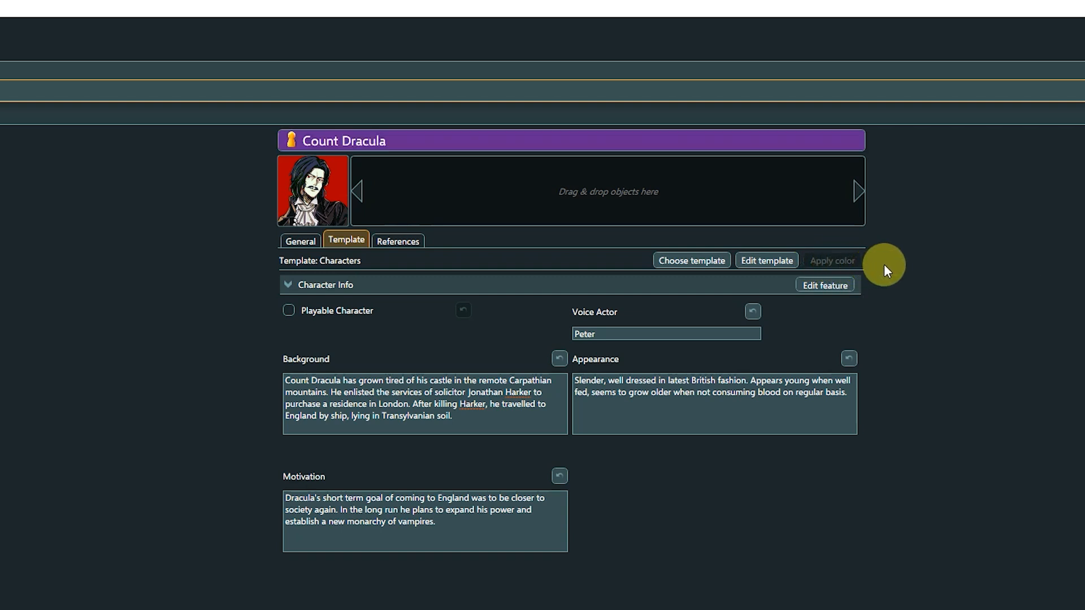
mouse_move(893, 270)
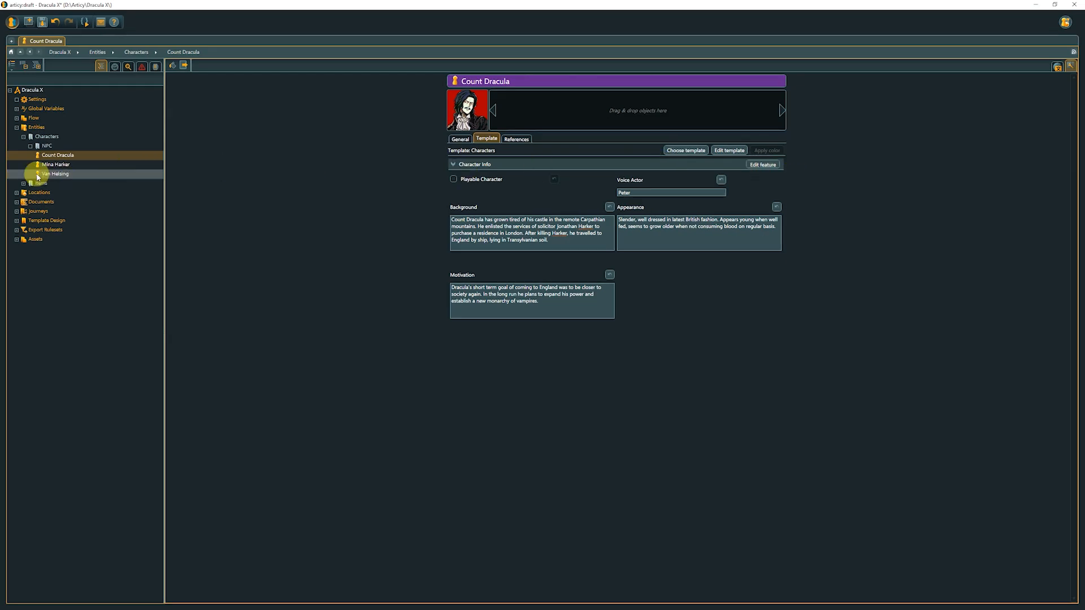
Expand Items in the navigator and show the Characters folder gallery.
click(22, 183)
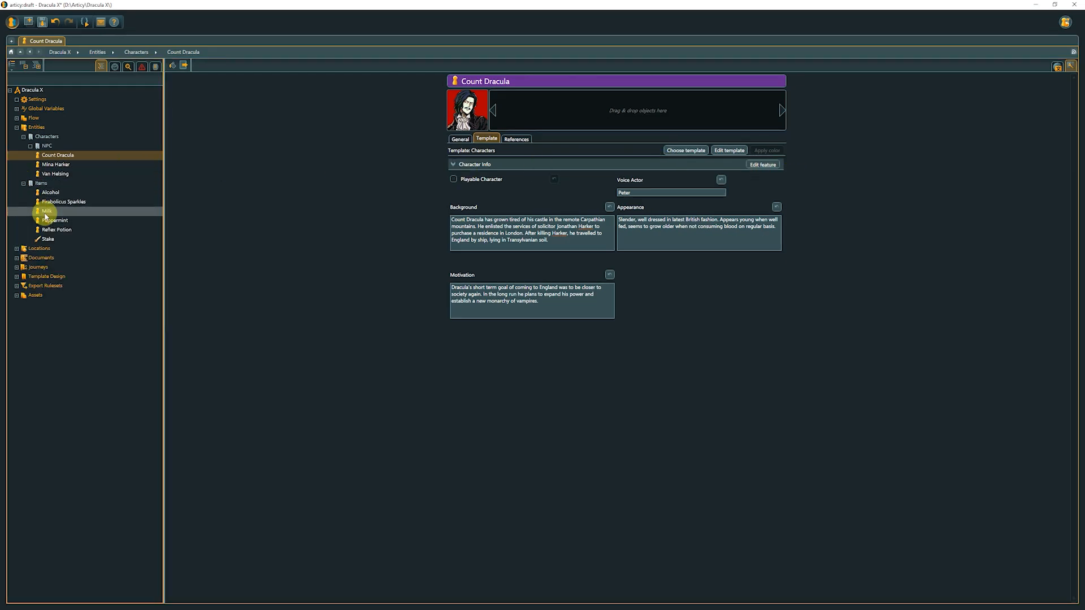
click(46, 239)
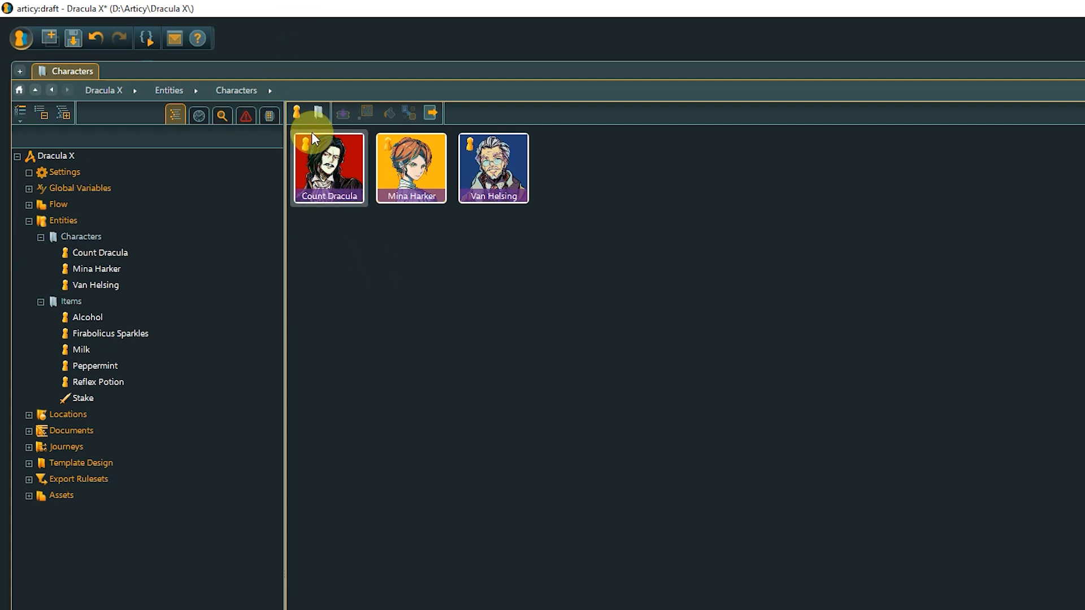
click(296, 113)
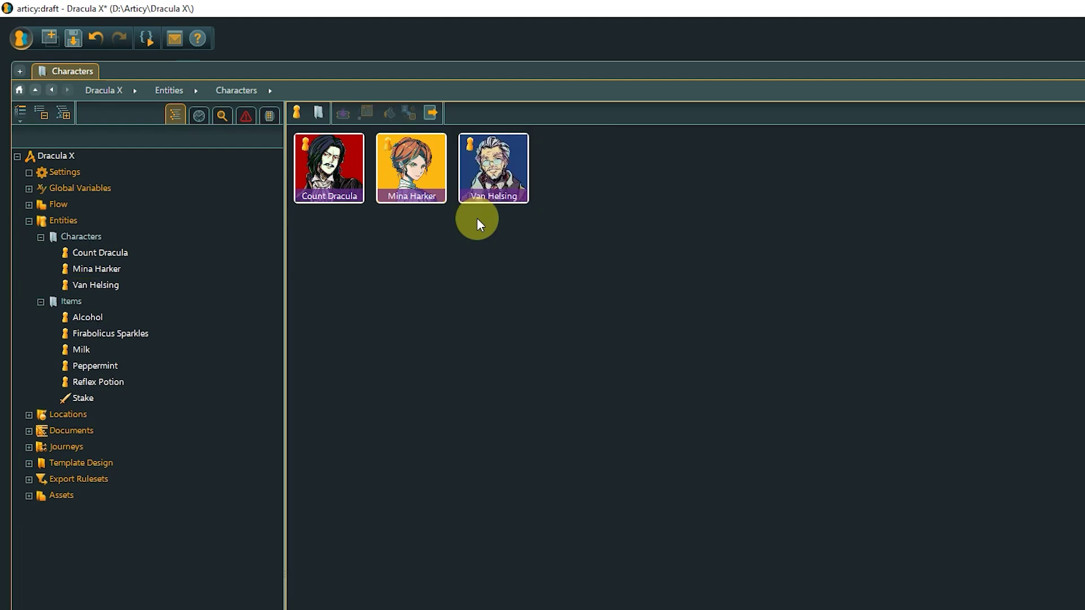
Add a new Characters-template entity to the Characters folder.
right_click(478, 225)
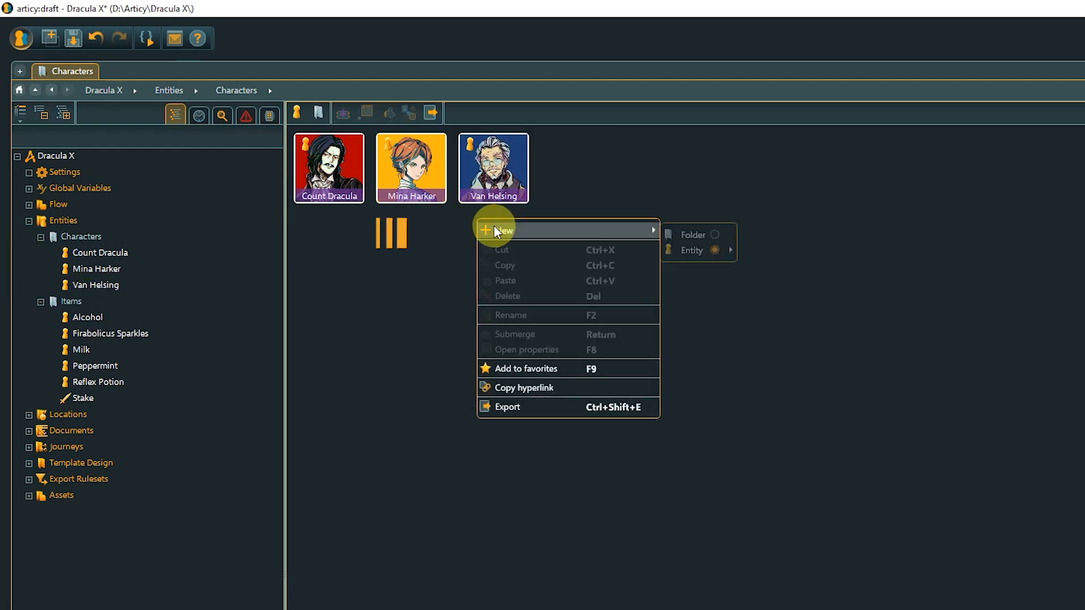
mouse_move(505, 230)
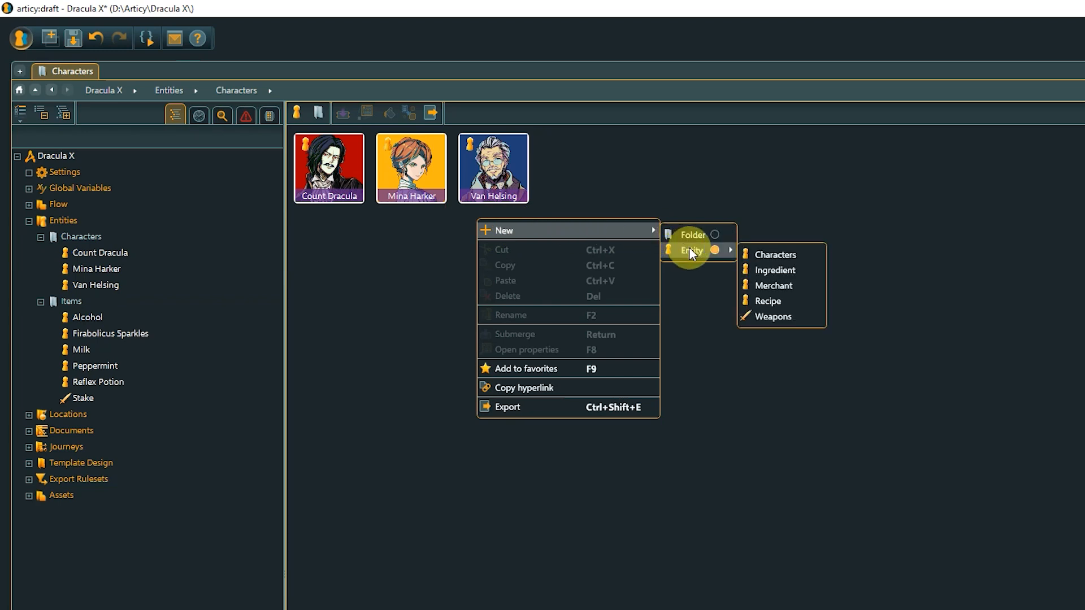
click(777, 253)
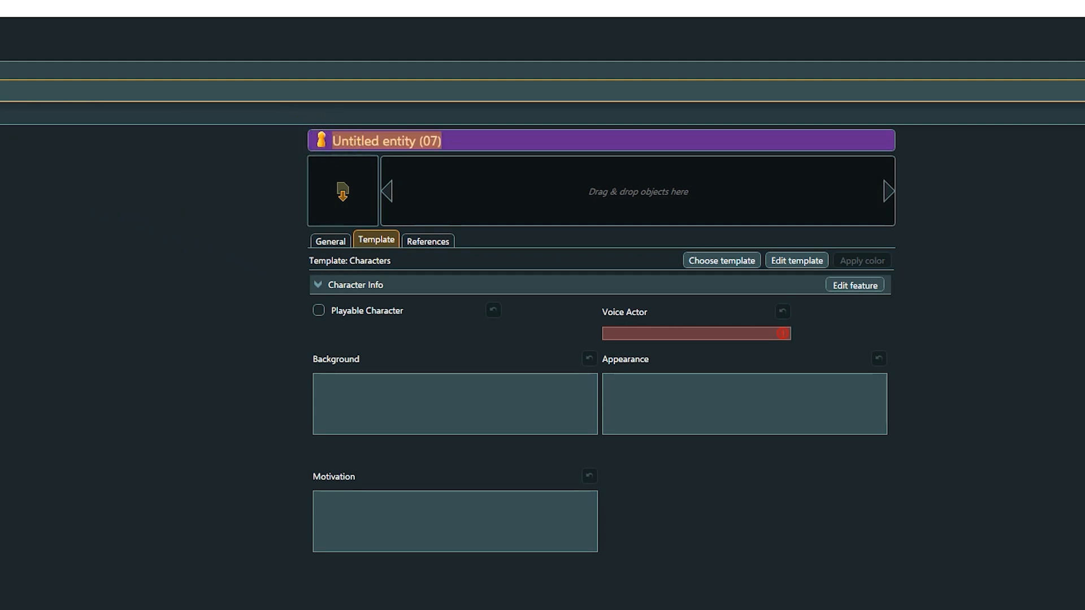
Name the new entity 'Apple Girl' and bring up the preview image options.
text(Apple Girl)
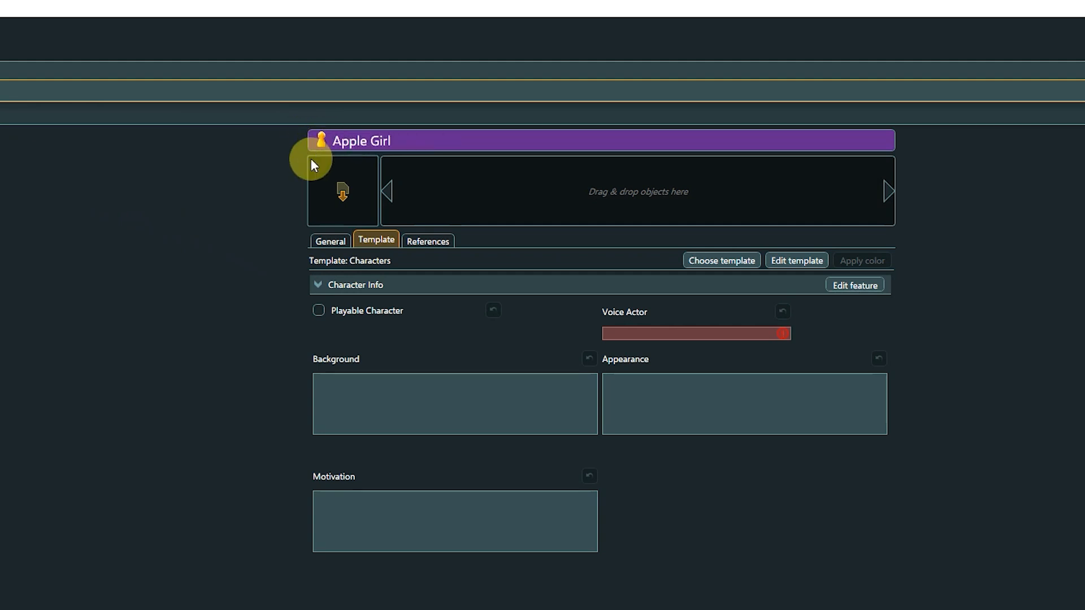
right_click(342, 192)
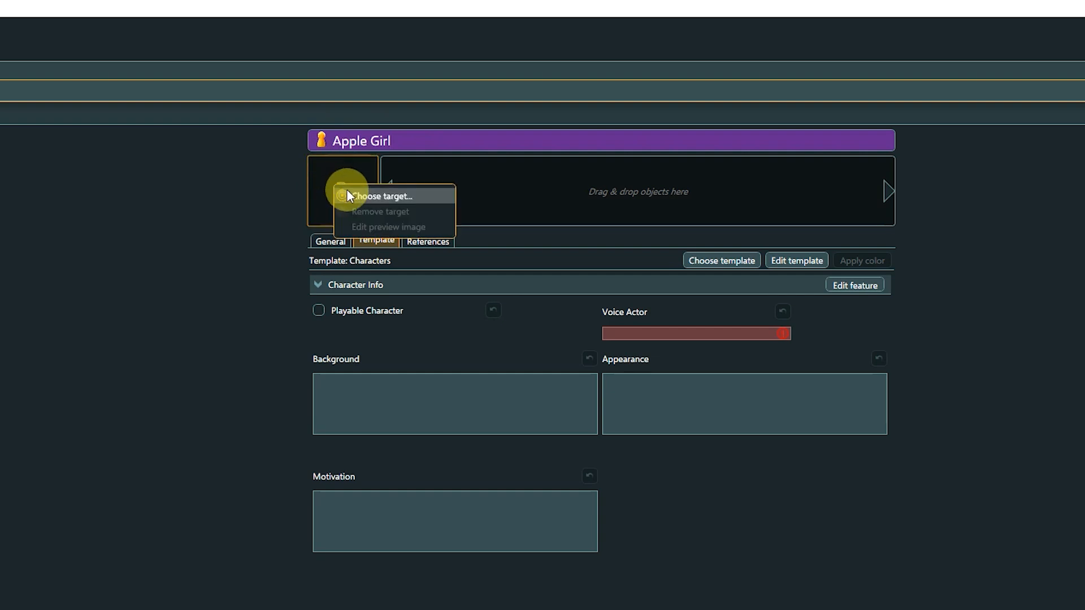